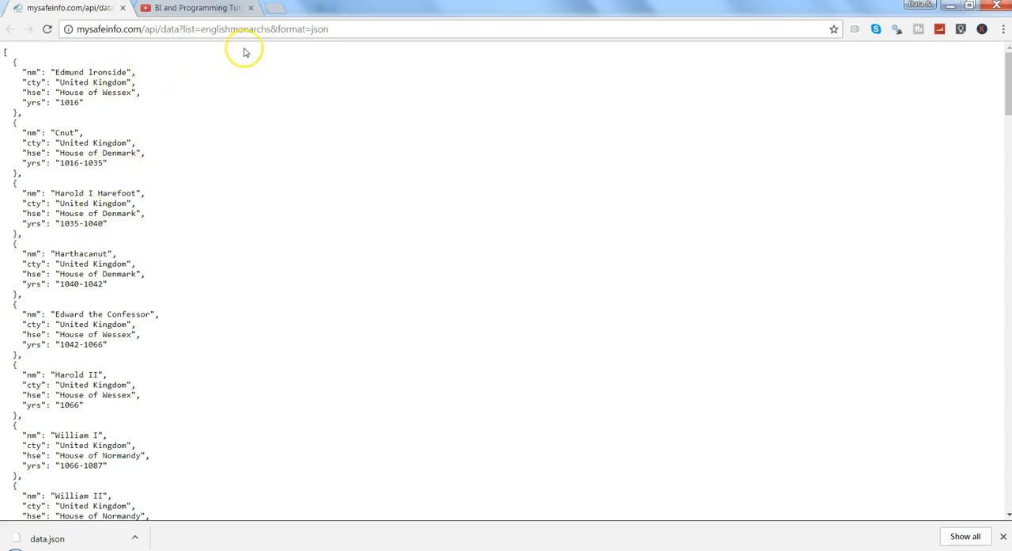
- Save the English monarchs JSON page from Chrome as data.json on the Desktop
{"action": "left_click", "coordinate": [202, 29]}
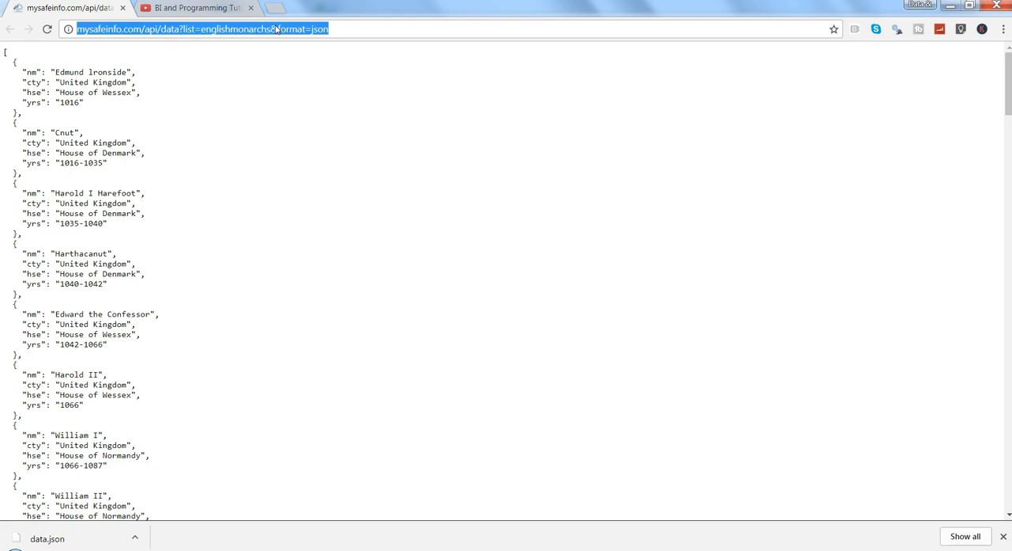
{"action": "double_click", "coordinate": [66, 101]}
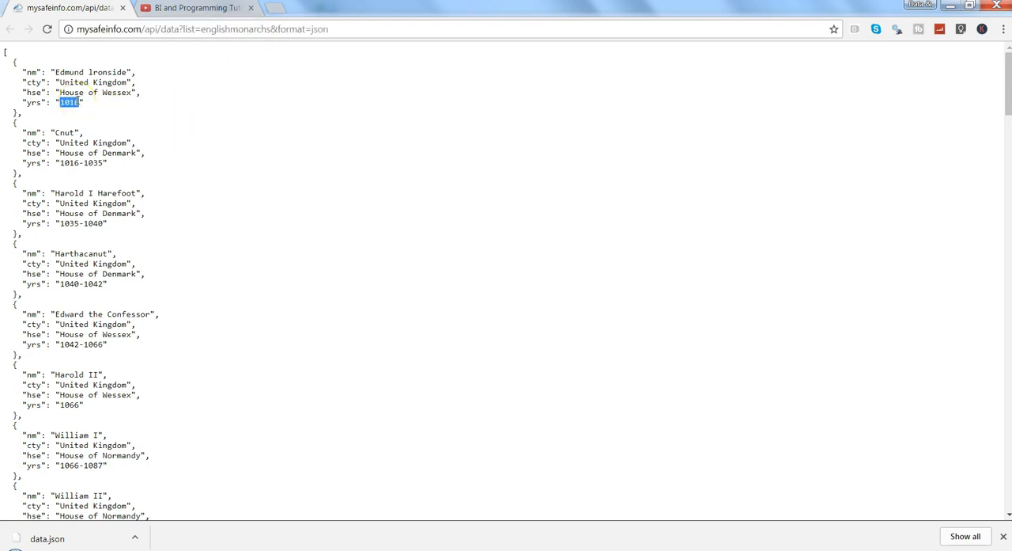
{"action": "right_click", "coordinate": [95, 102]}
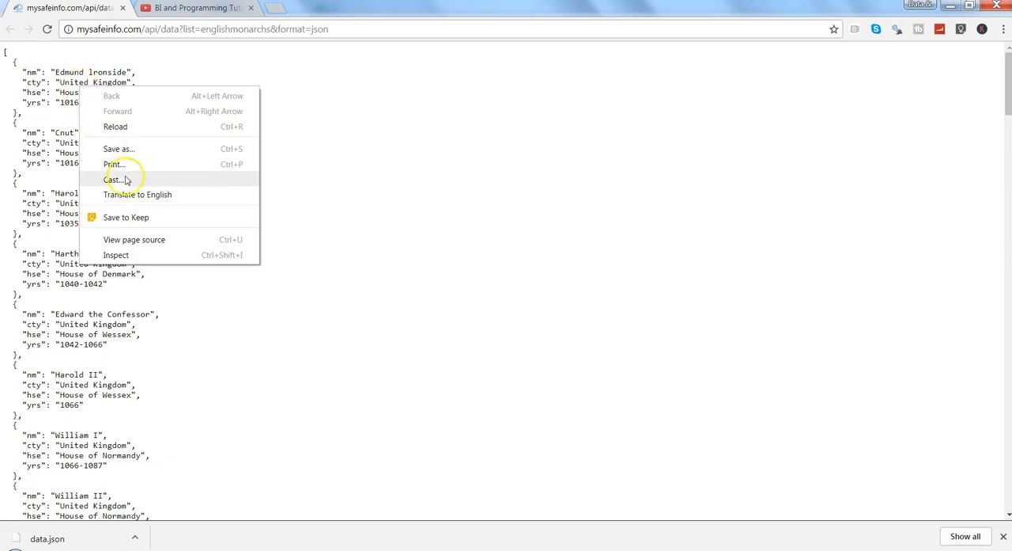
{"action": "mouse_move", "coordinate": [144, 153]}
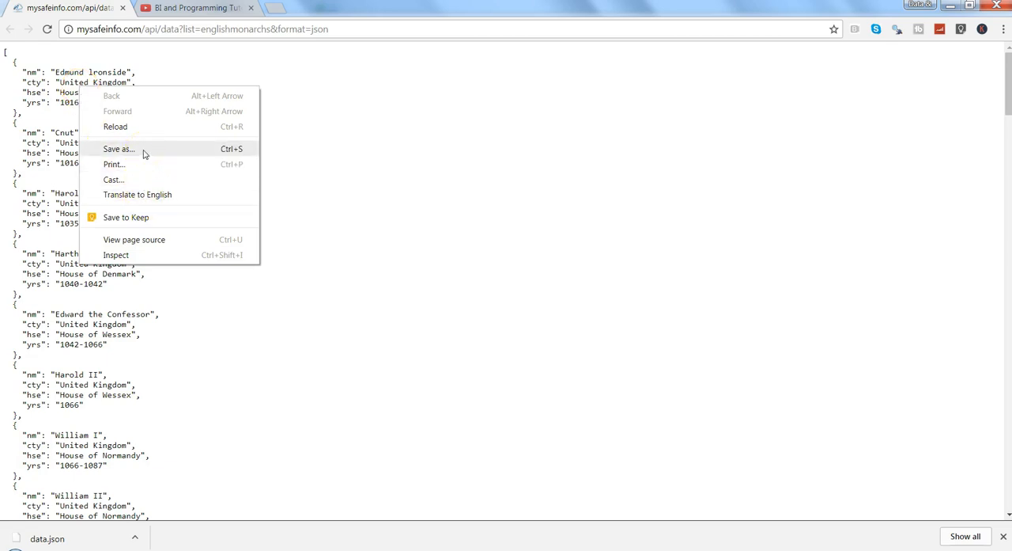
{"action": "left_click", "coordinate": [117, 149]}
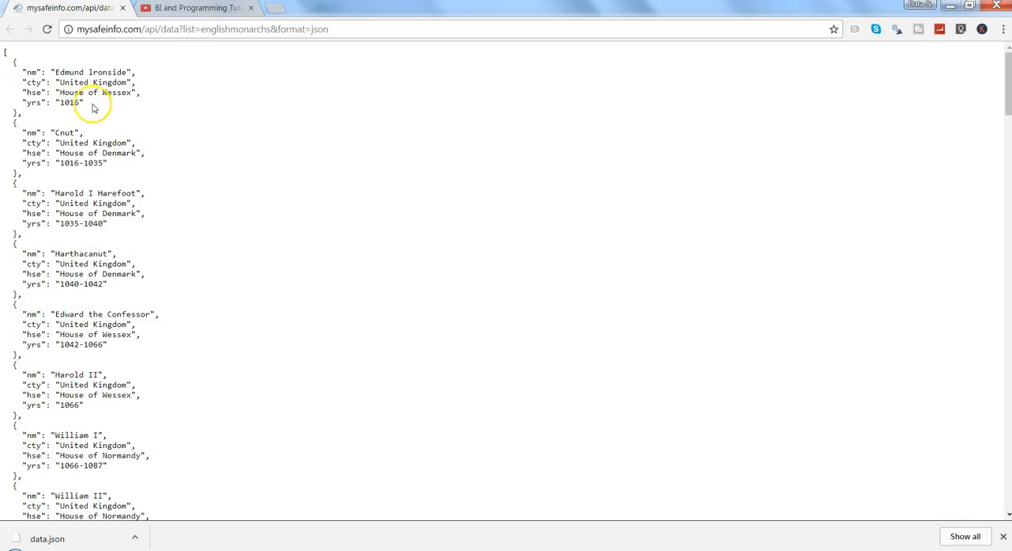
{"action": "mouse_move", "coordinate": [88, 161]}
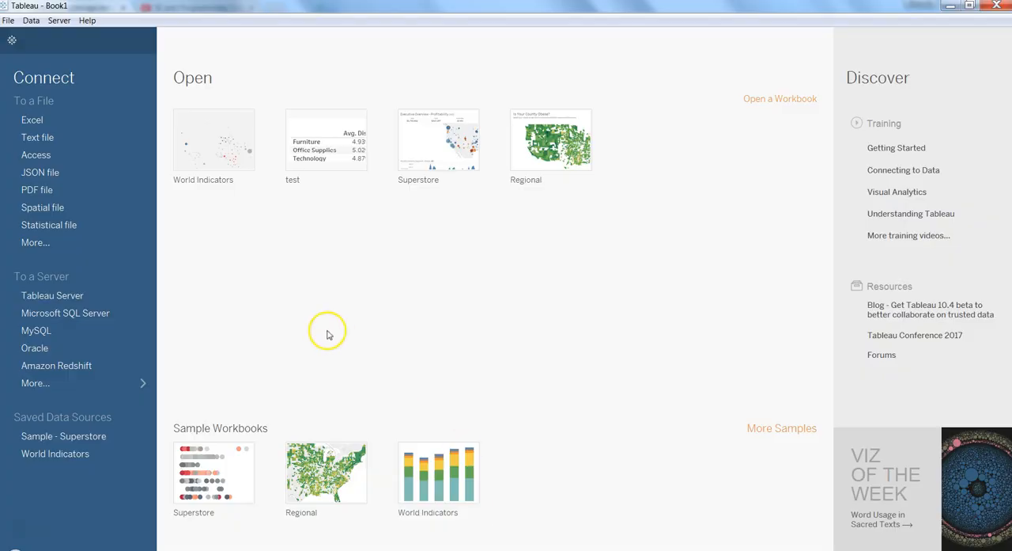
{"action": "mouse_move", "coordinate": [123, 153]}
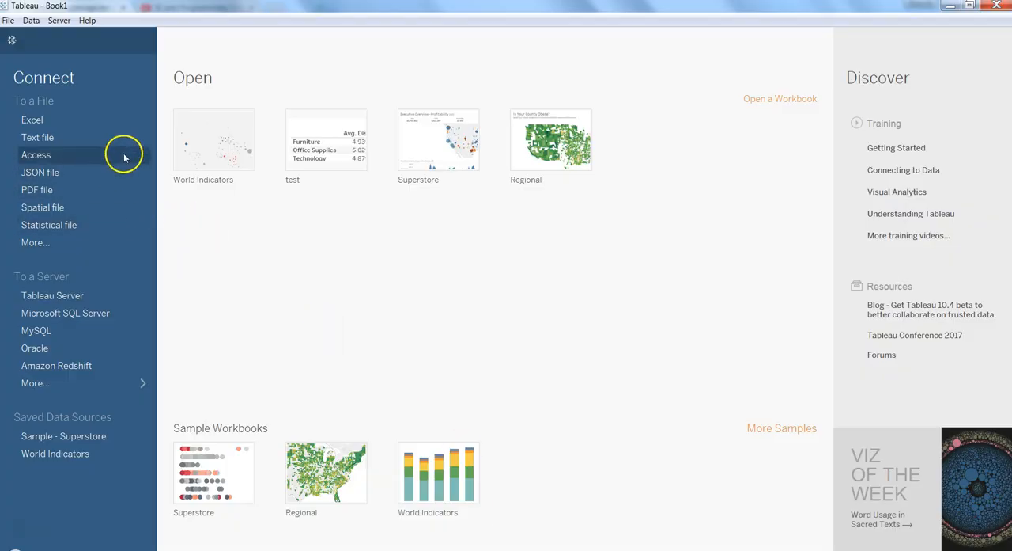
{"action": "mouse_move", "coordinate": [95, 176]}
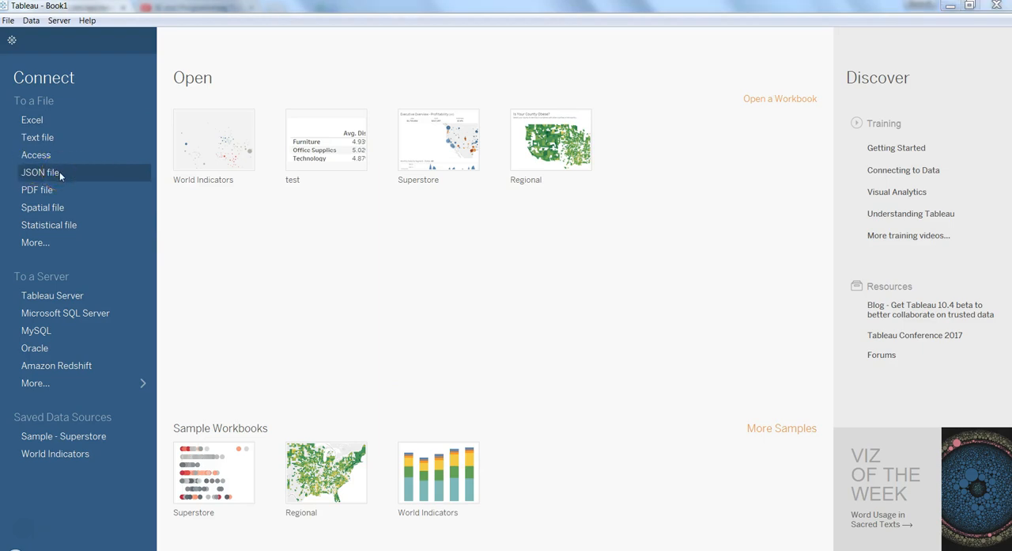
- Connect Tableau to the JSON file data.json from the Desktop
{"action": "left_click", "coordinate": [42, 172]}
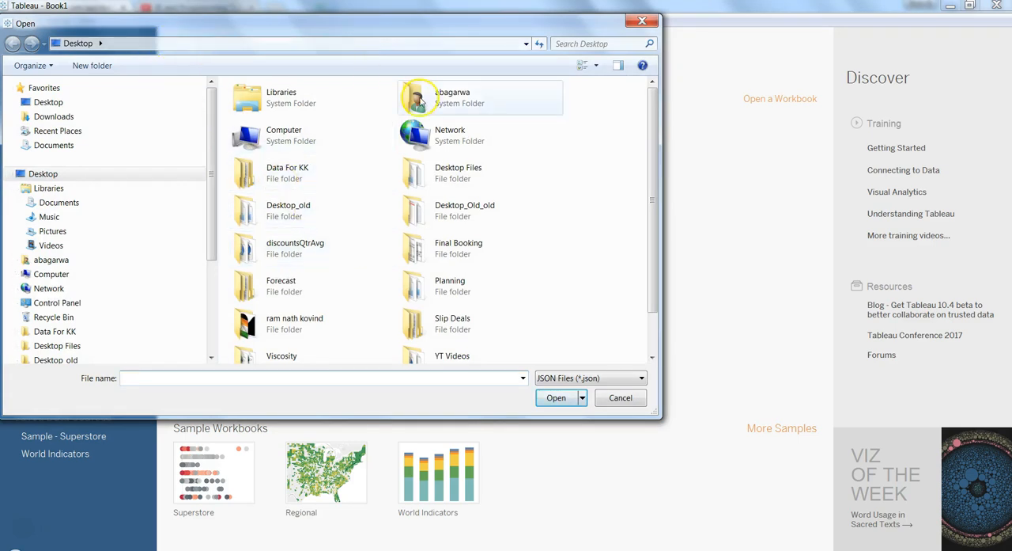
{"action": "scroll", "scroll_direction": "down", "scroll_amount": 3}
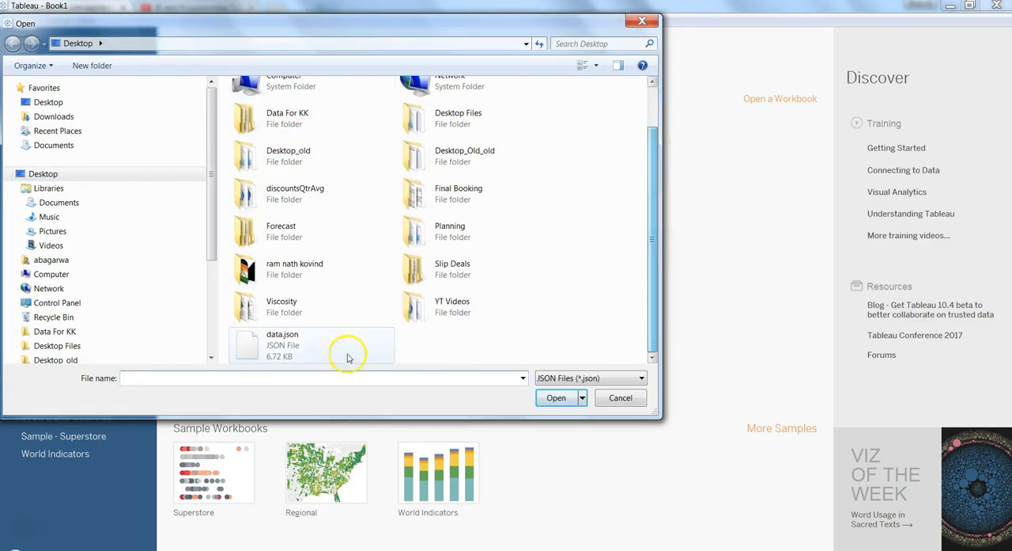
{"action": "left_click", "coordinate": [281, 345]}
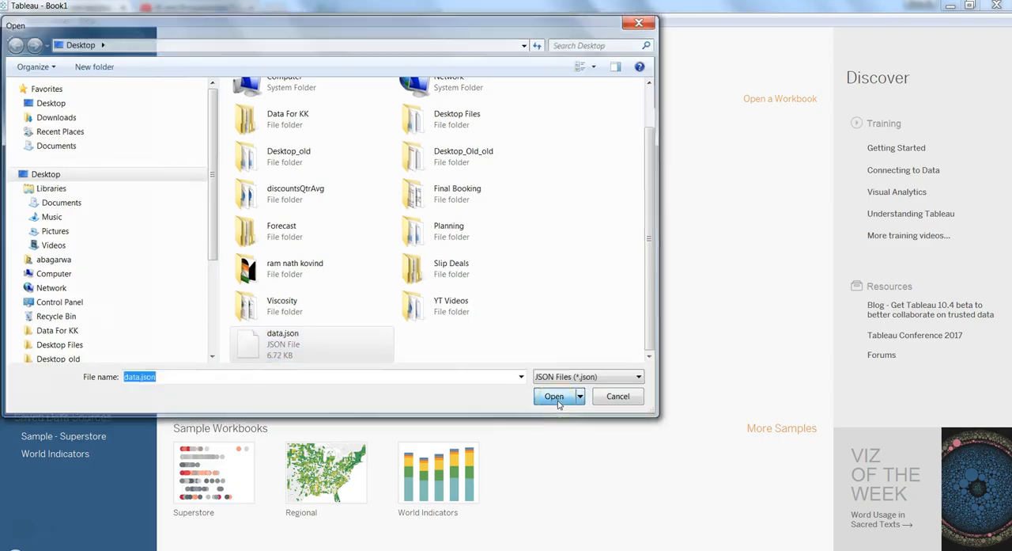
{"action": "left_click", "coordinate": [554, 396]}
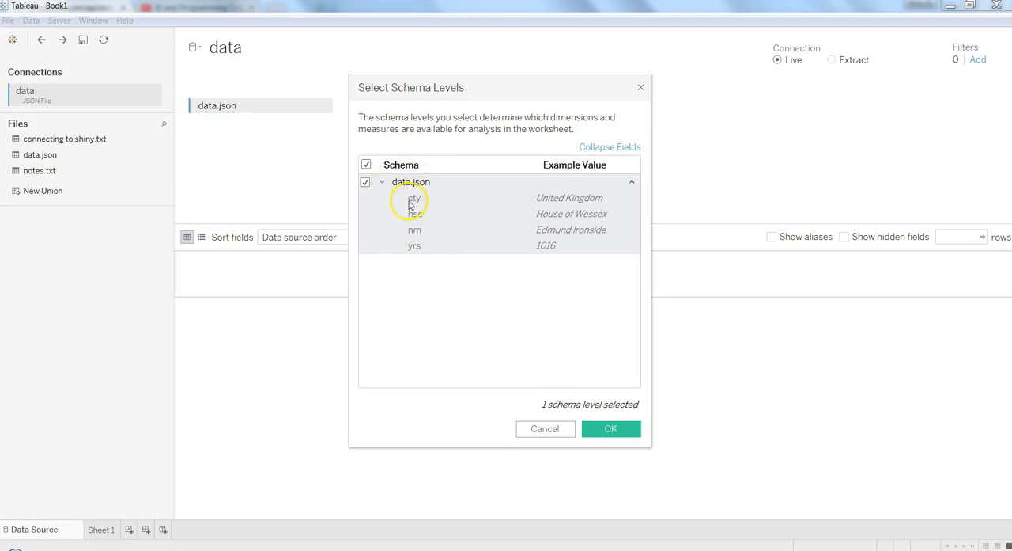
{"action": "mouse_move", "coordinate": [587, 197]}
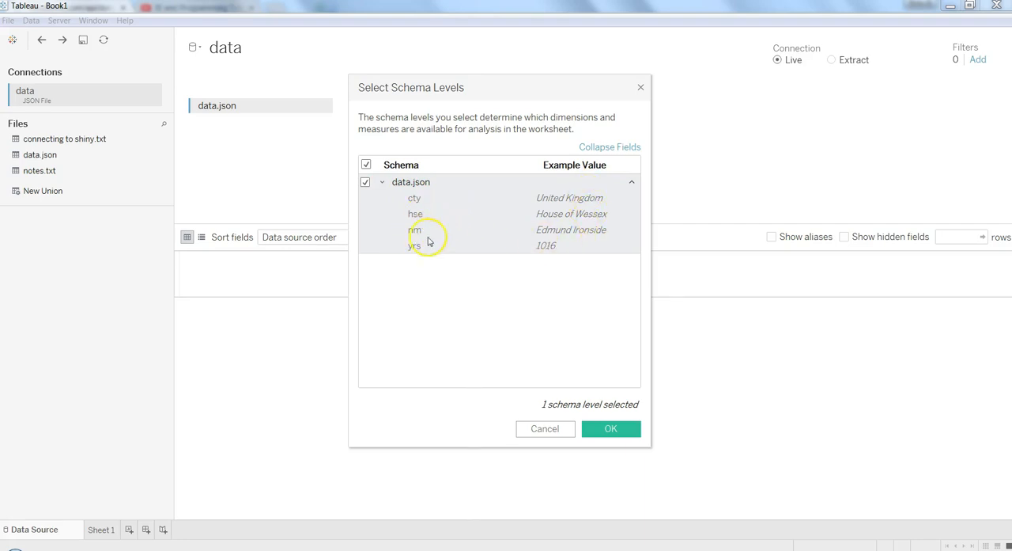
{"action": "mouse_move", "coordinate": [522, 329]}
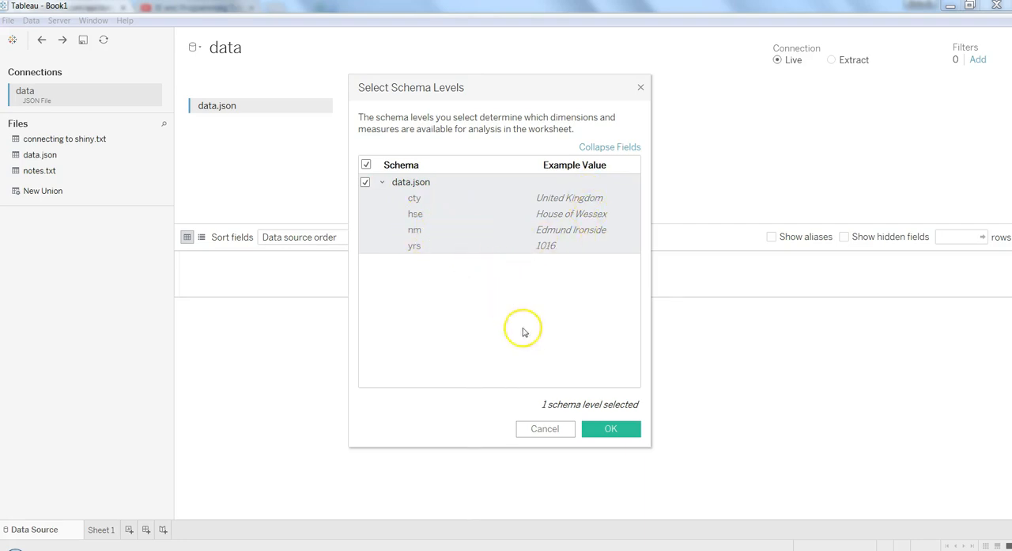
- Accept the data.json schema level with its cty, hse, nm and yrs fields
{"action": "left_click", "coordinate": [611, 428]}
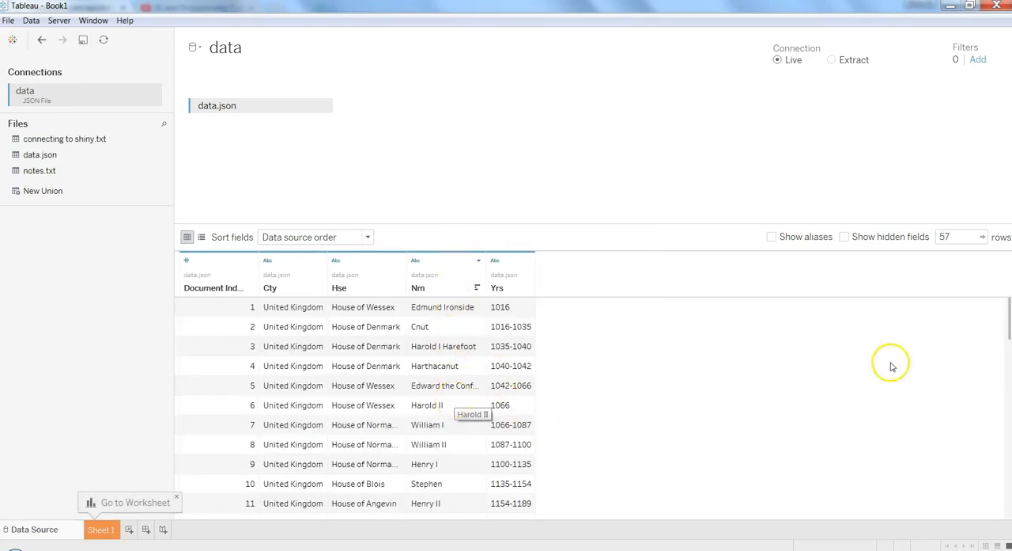
{"action": "scroll", "scroll_direction": "down", "scroll_amount": 3}
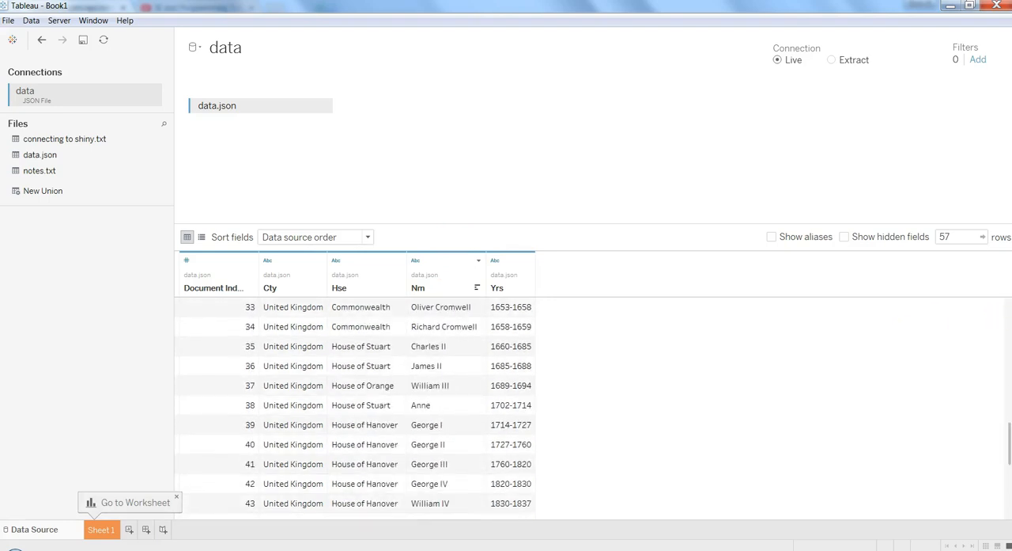
{"action": "mouse_move", "coordinate": [429, 344]}
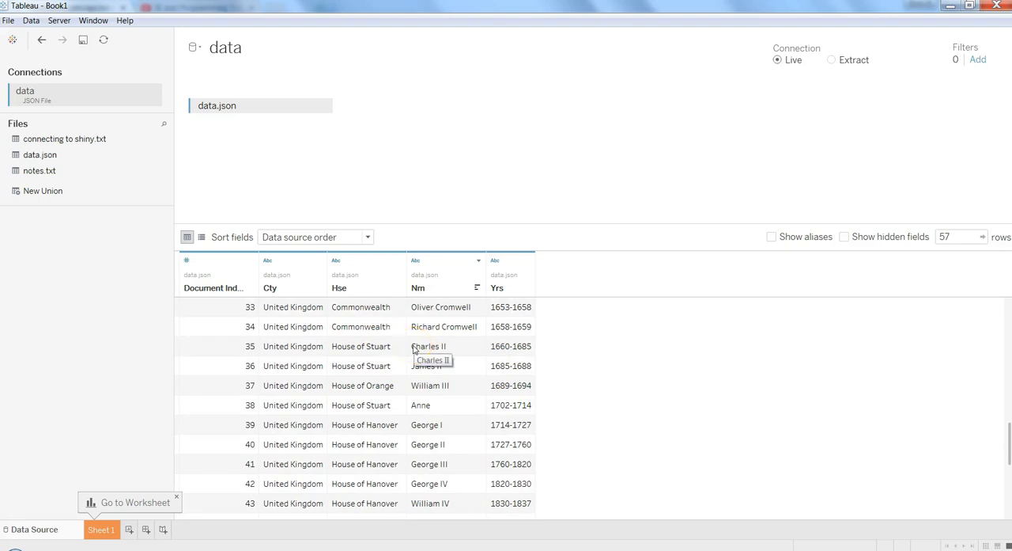
{"action": "mouse_move", "coordinate": [440, 307]}
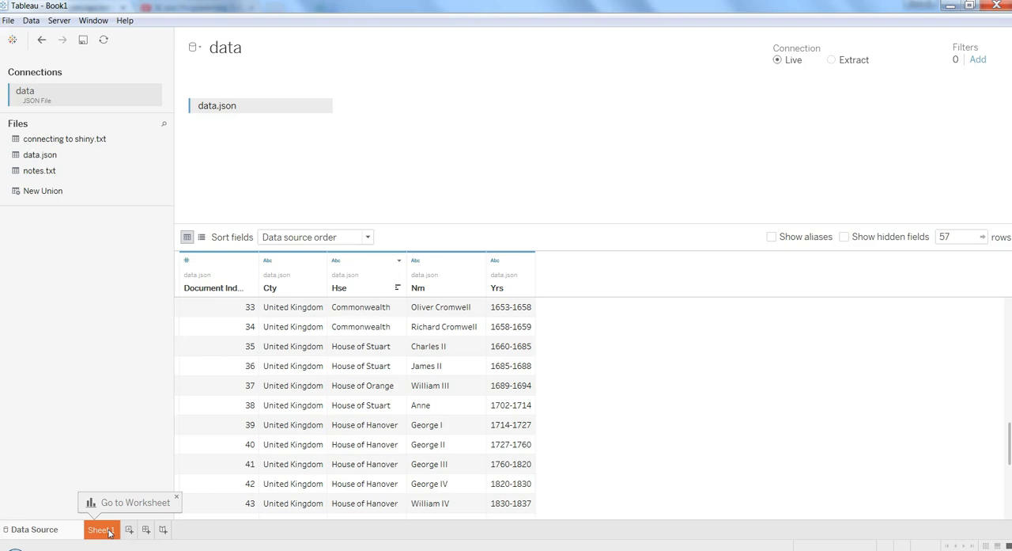
{"action": "mouse_move", "coordinate": [114, 453]}
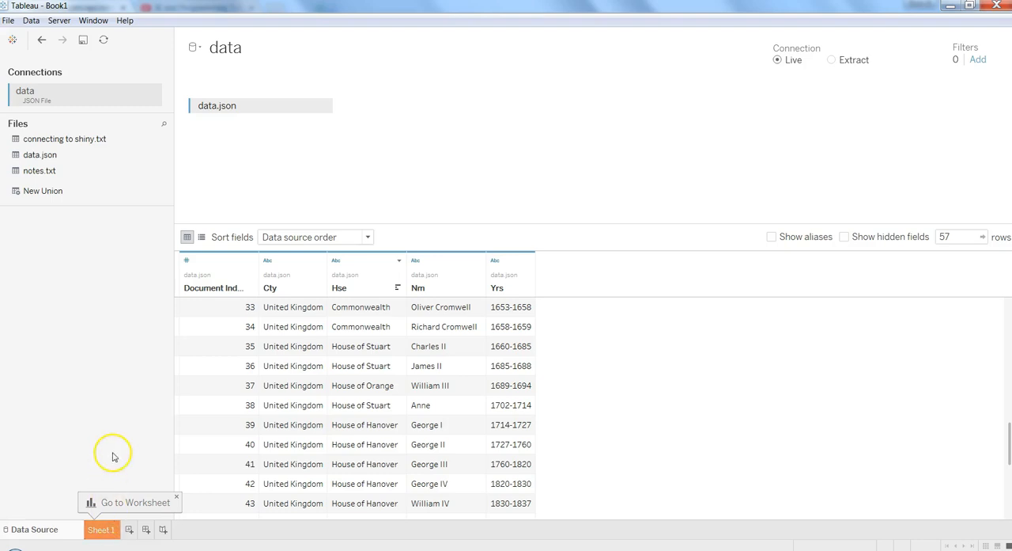